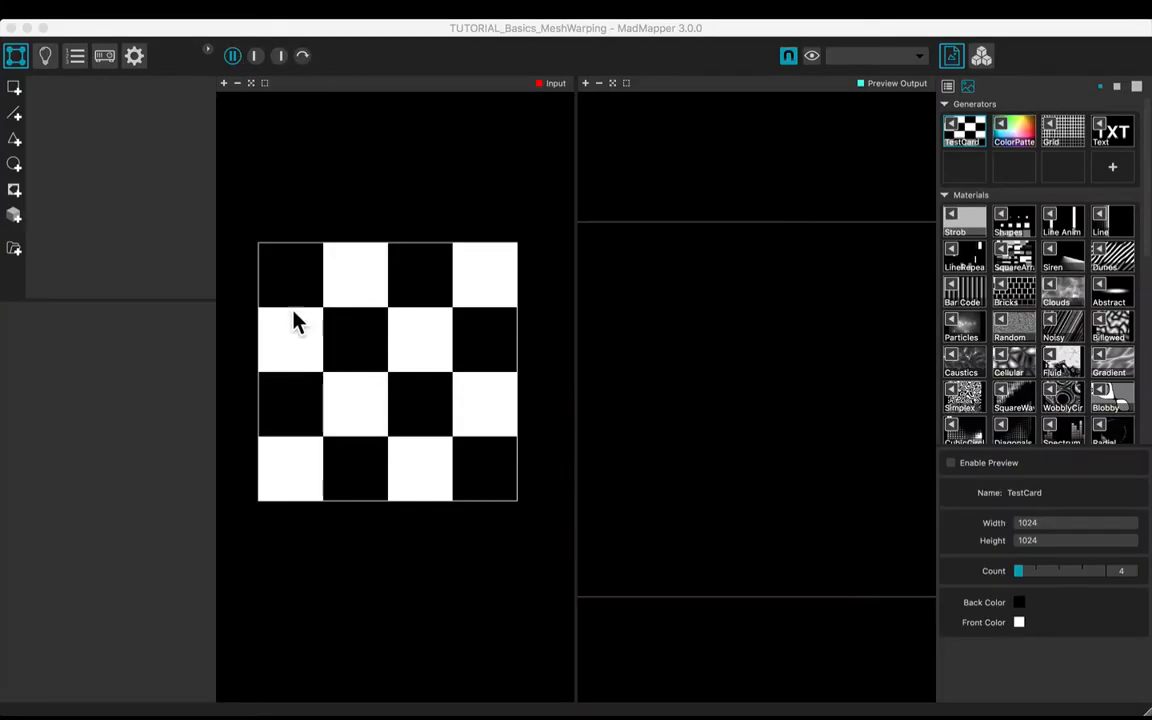
Add a quad showing the TestCard and enable Mesh Warping for it.
click(15, 89)
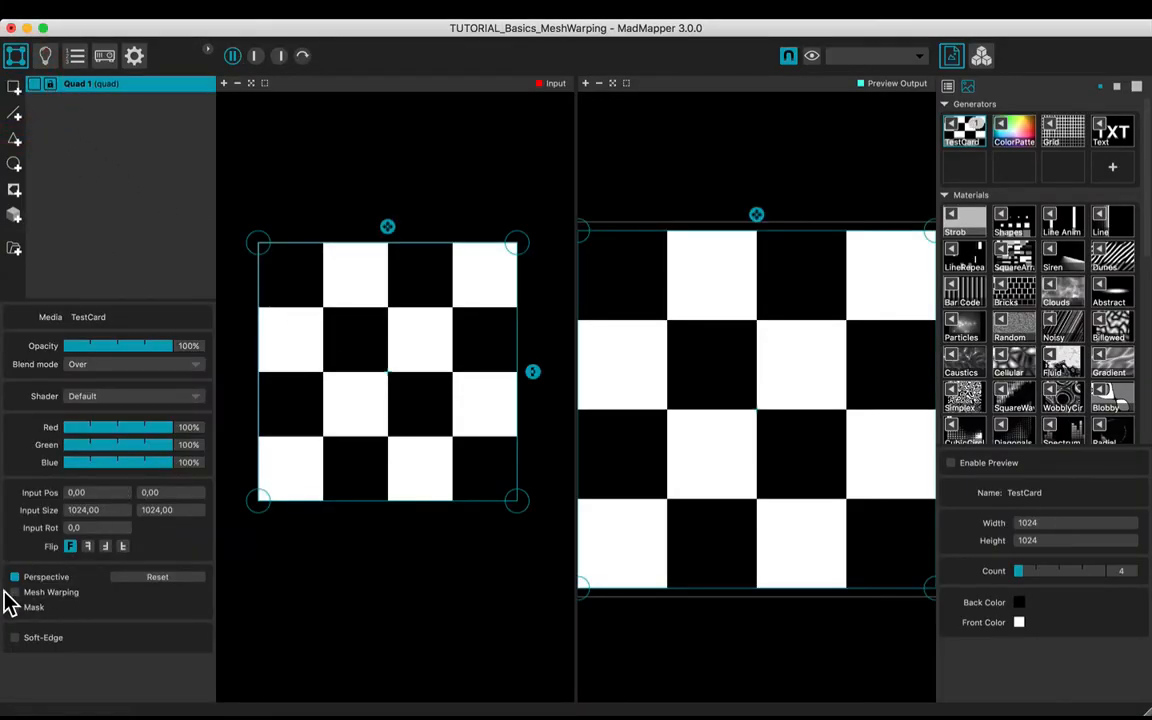
click(68, 585)
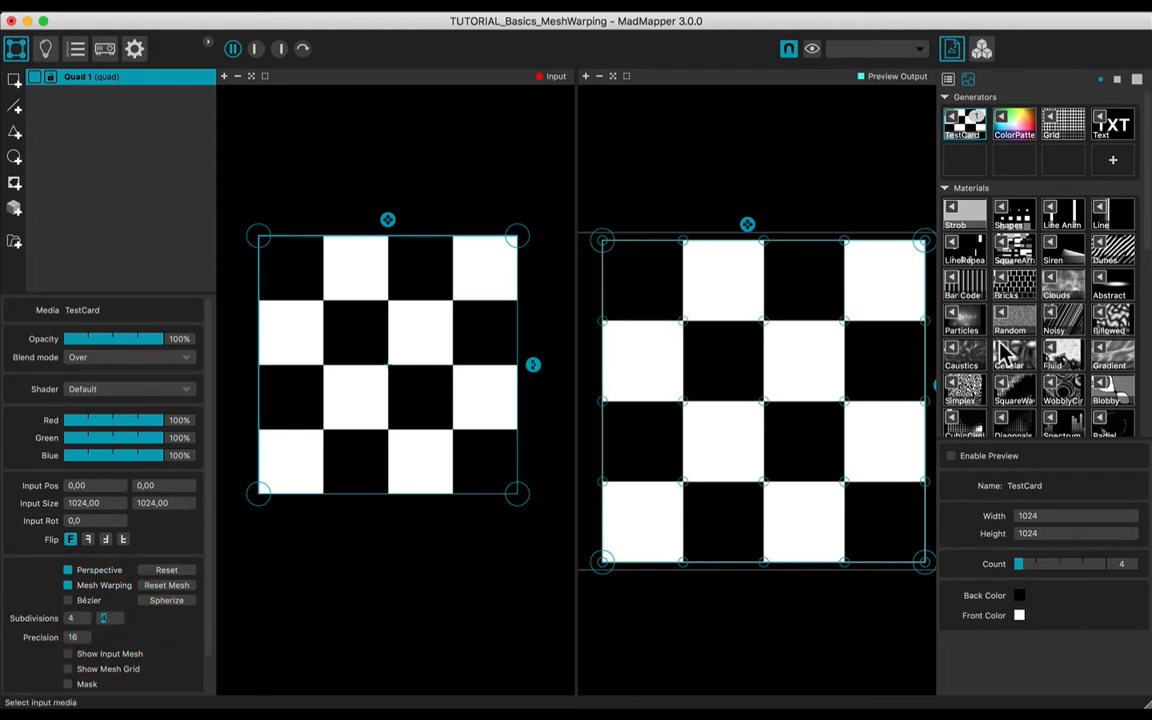
Set the quad's media to the ColorPatterns generator.
click(1013, 122)
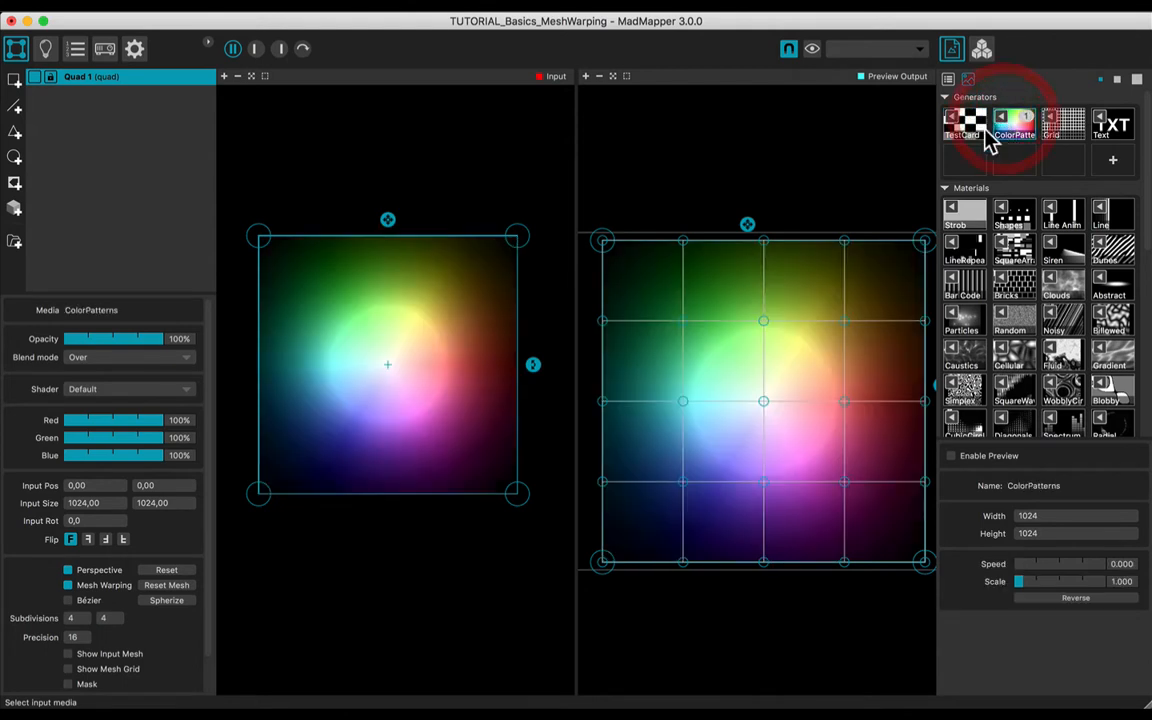
mouse_move(688, 330)
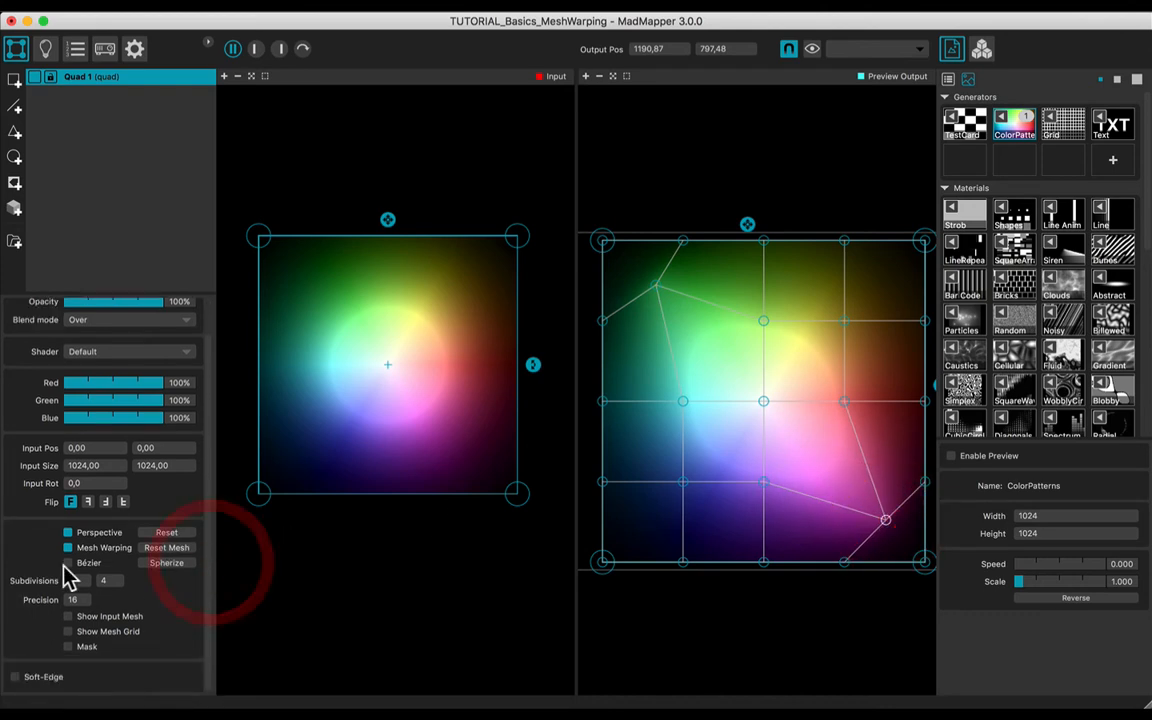
Enable Bézier, maximize Preview Output, and drag the top-edge handle upward.
click(68, 569)
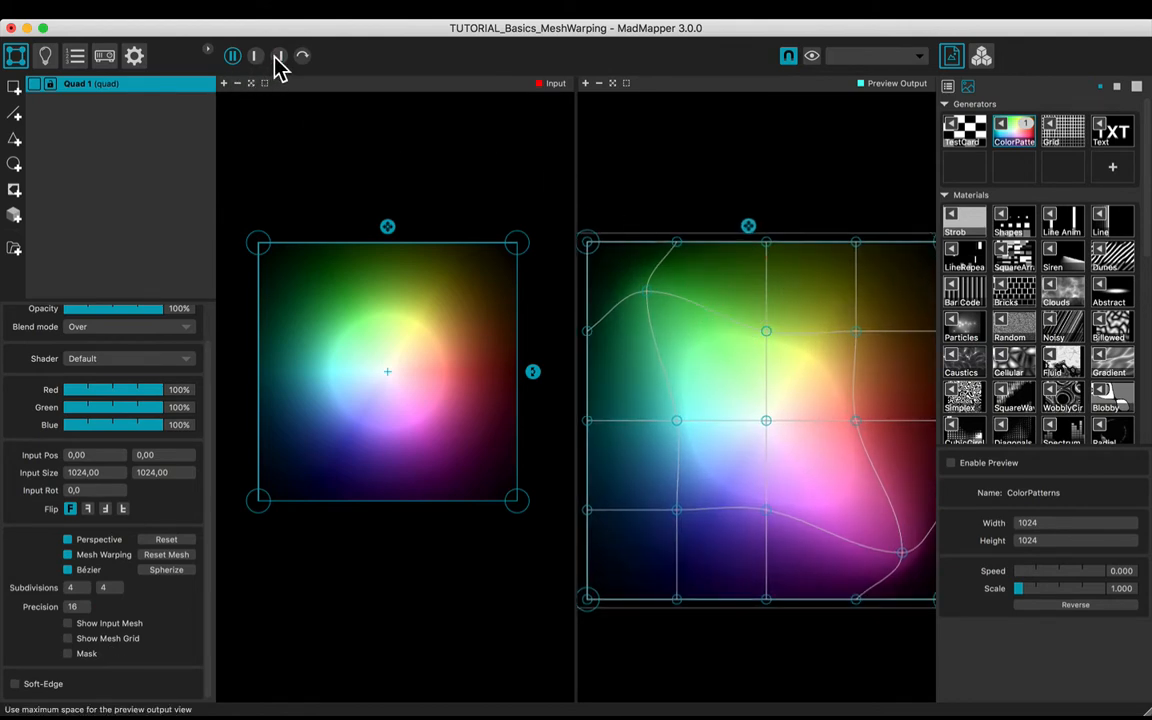
click(279, 56)
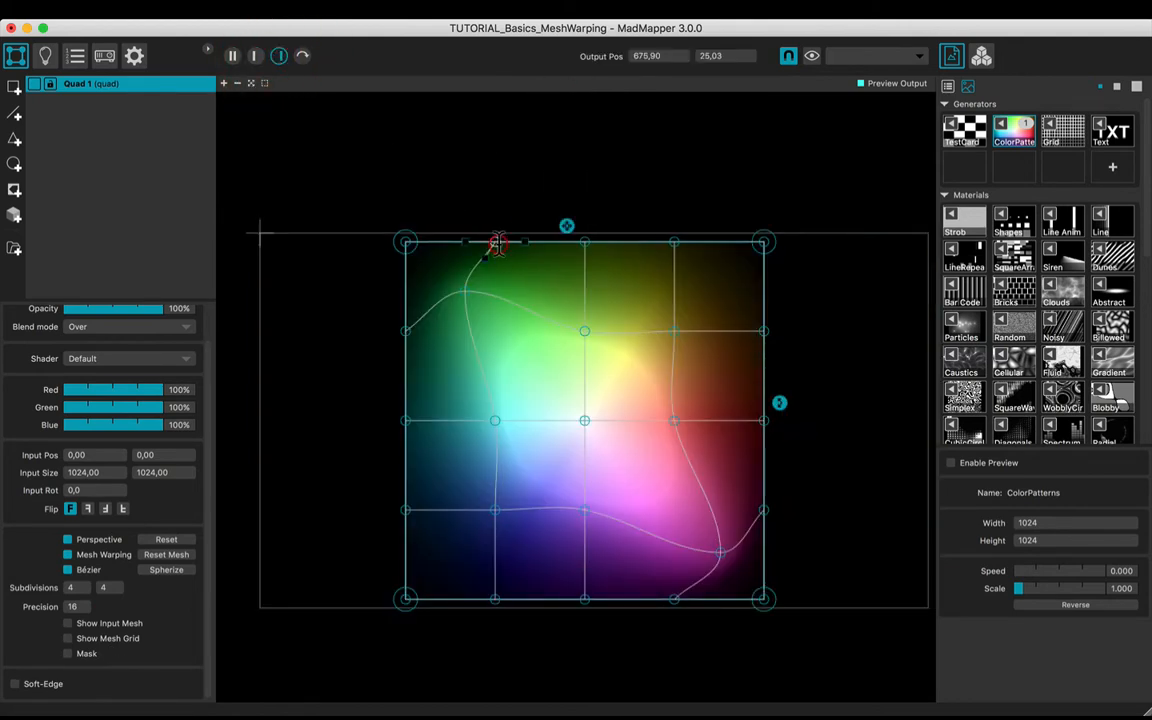
drag(497, 245, 545, 178)
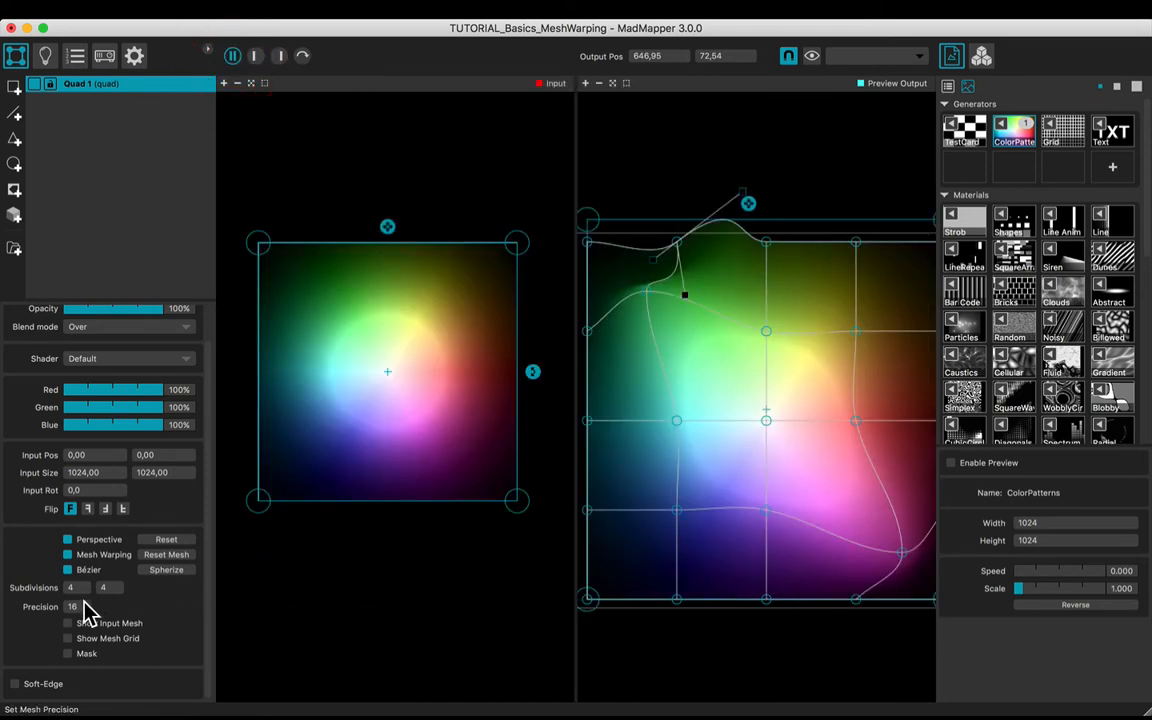
Show the input mesh and drag an input point above the top edge.
click(67, 622)
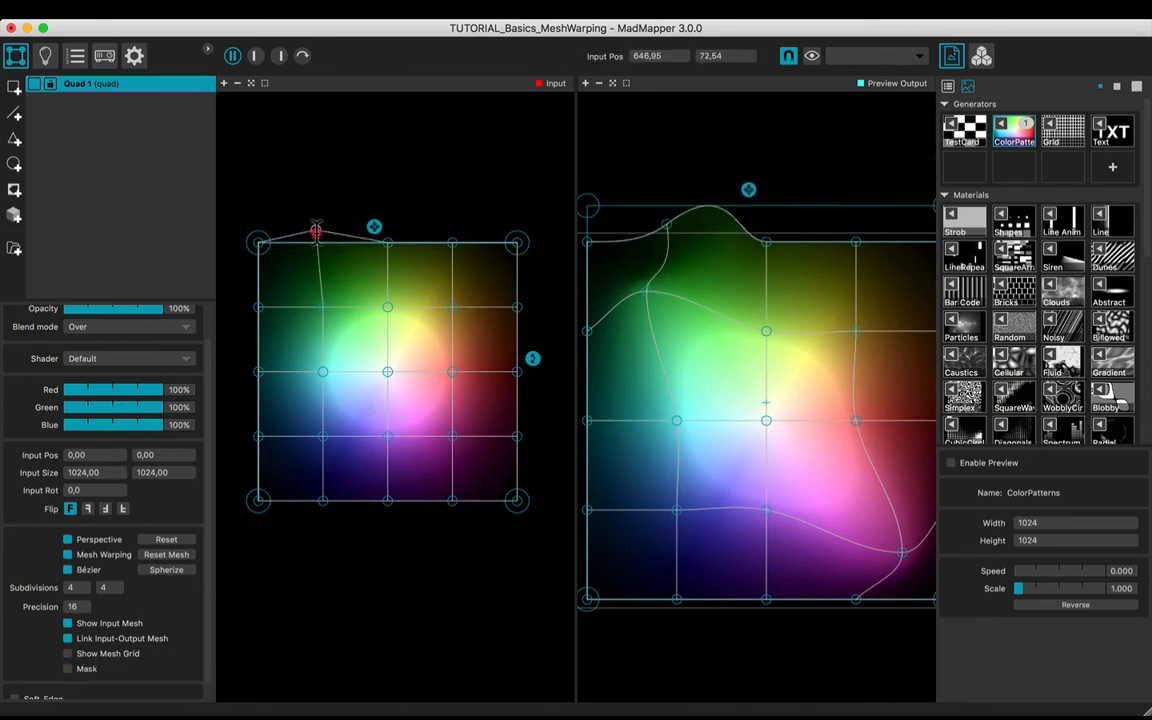
drag(315, 230, 320, 172)
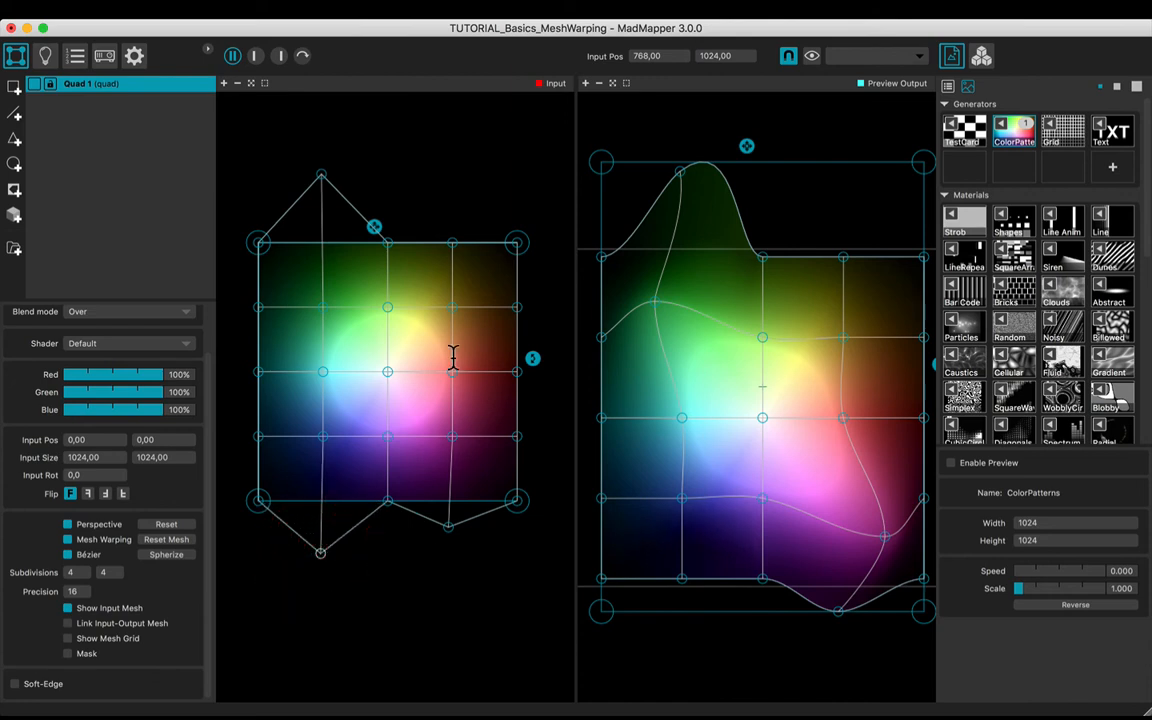
Drag the bottom and top-right output points into waves, then enable Show Mesh Grid.
click(457, 173)
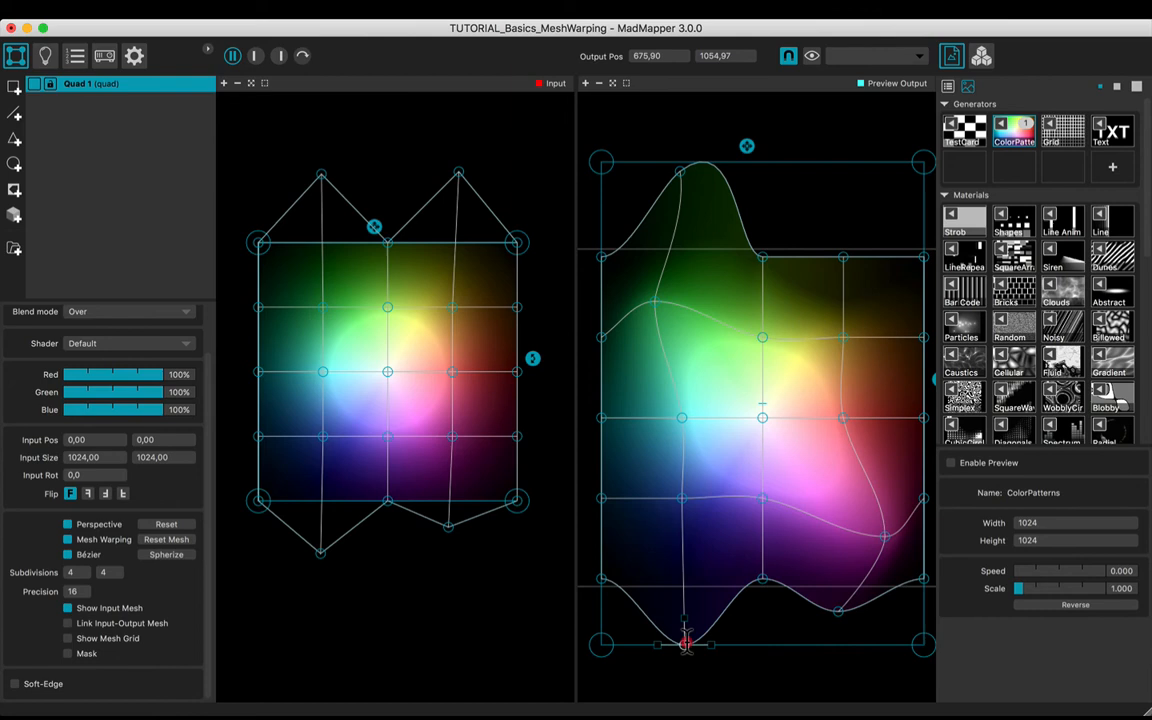
drag(685, 645, 843, 240)
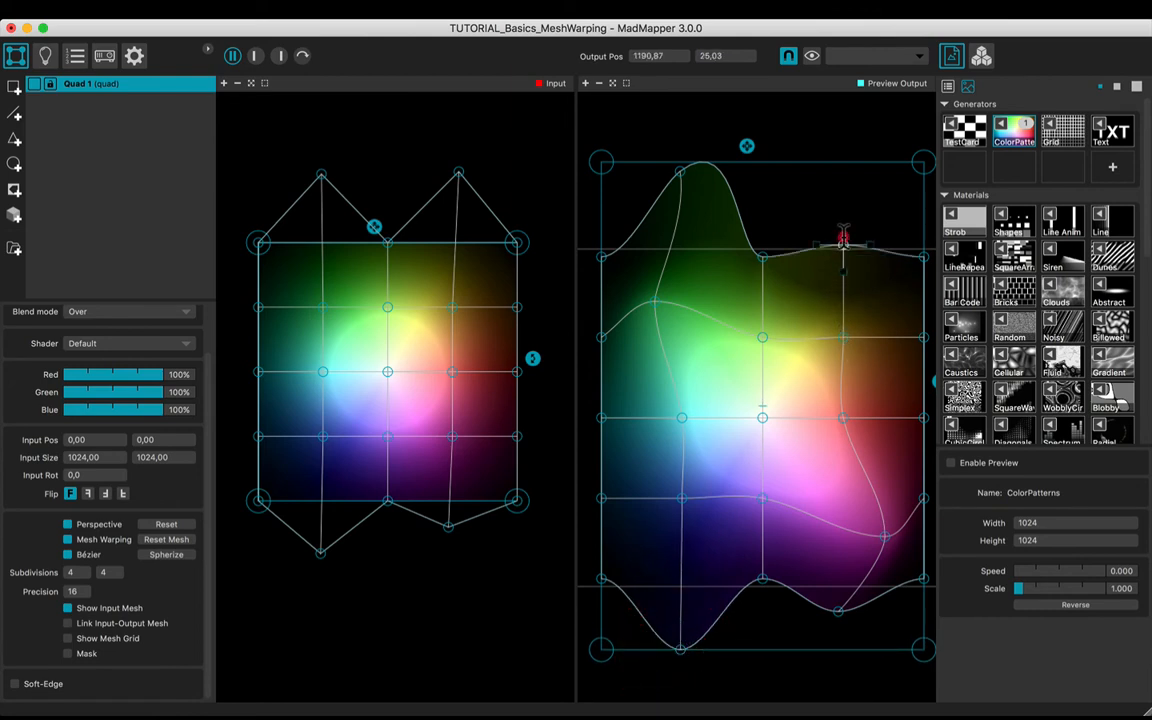
drag(843, 240, 848, 188)
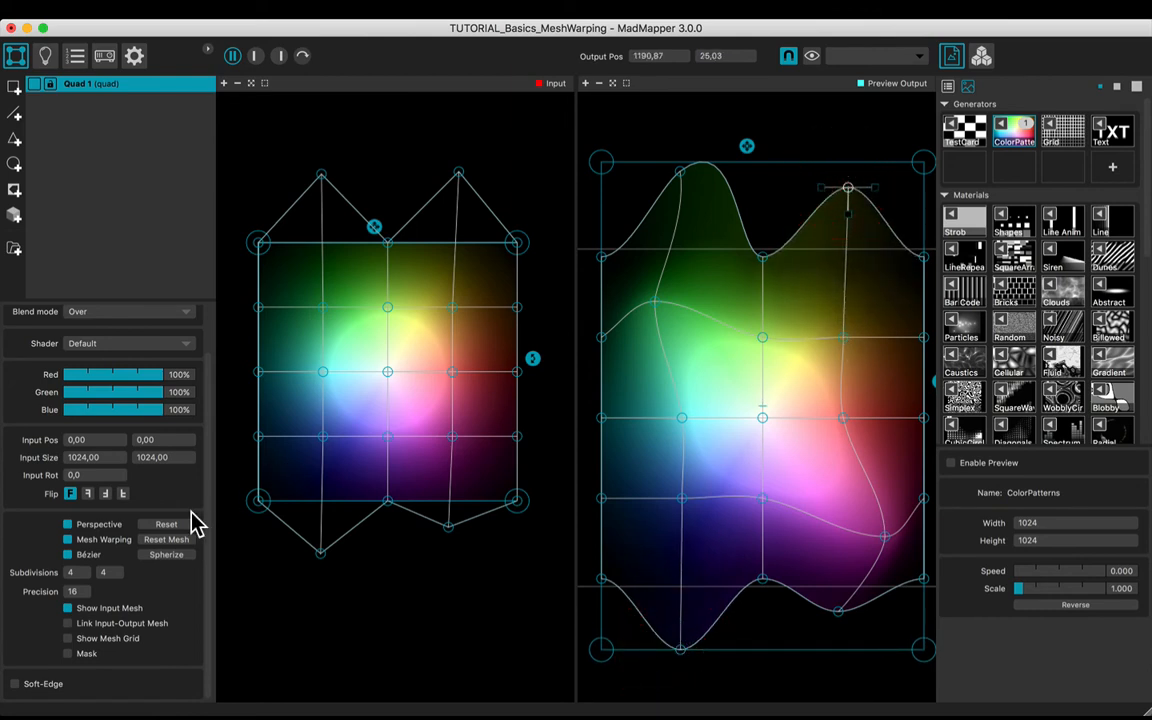
mouse_move(57, 660)
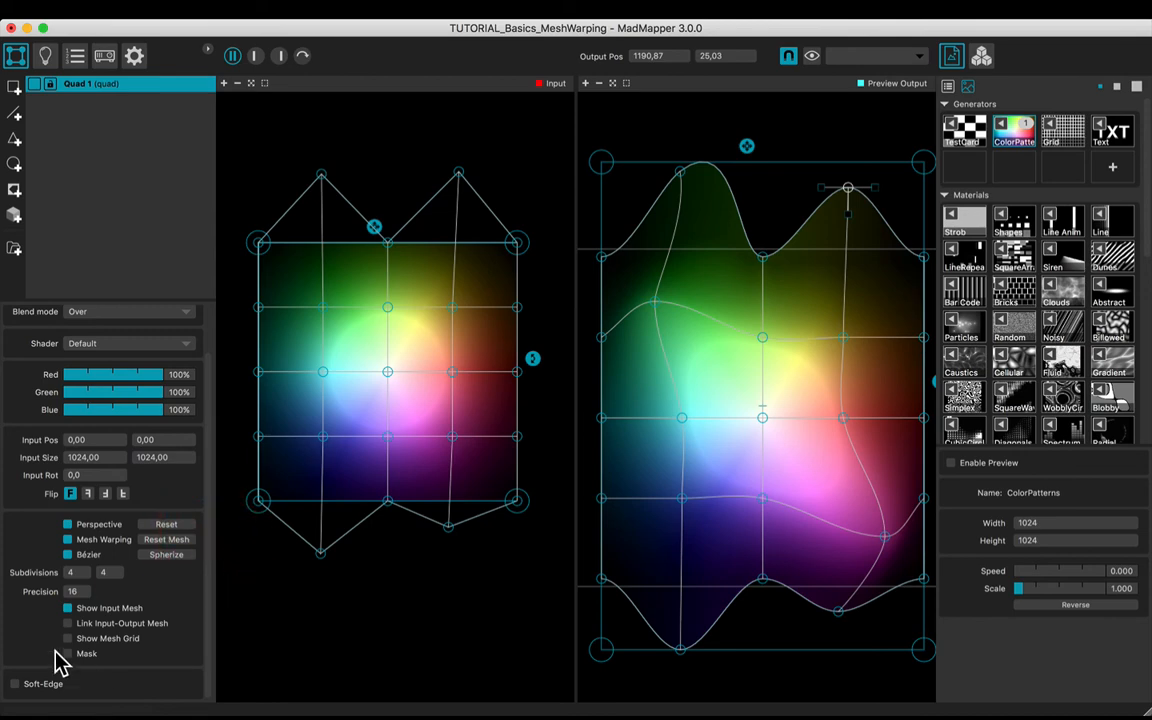
click(67, 638)
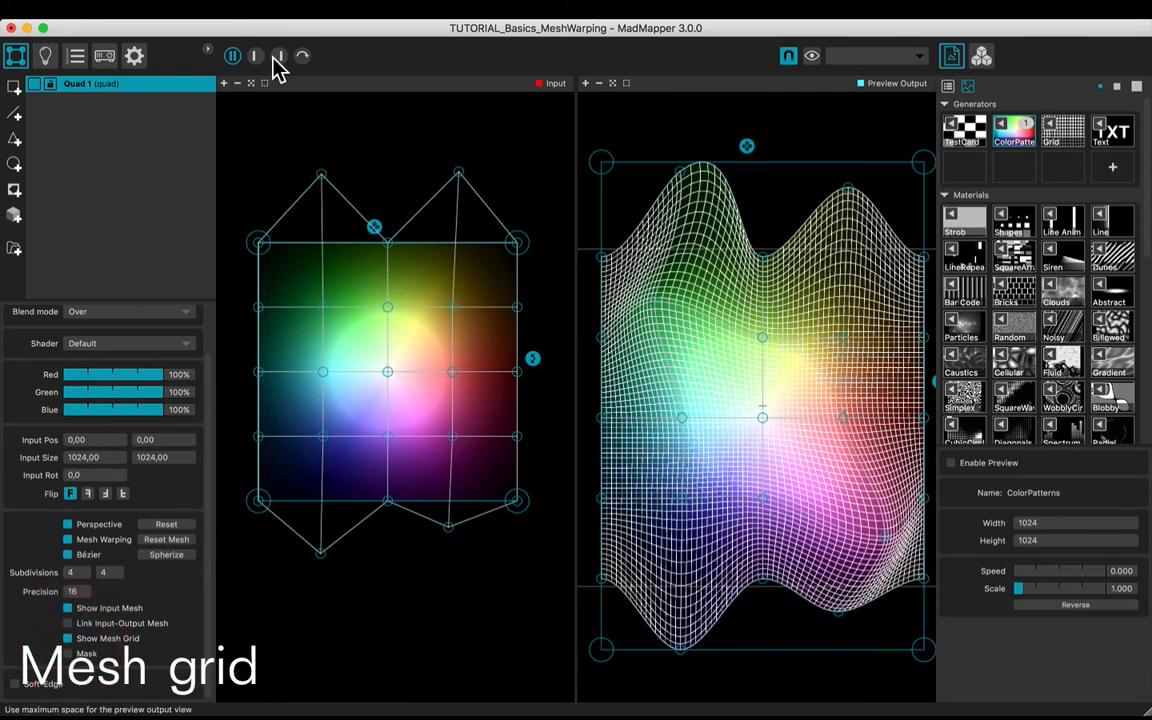